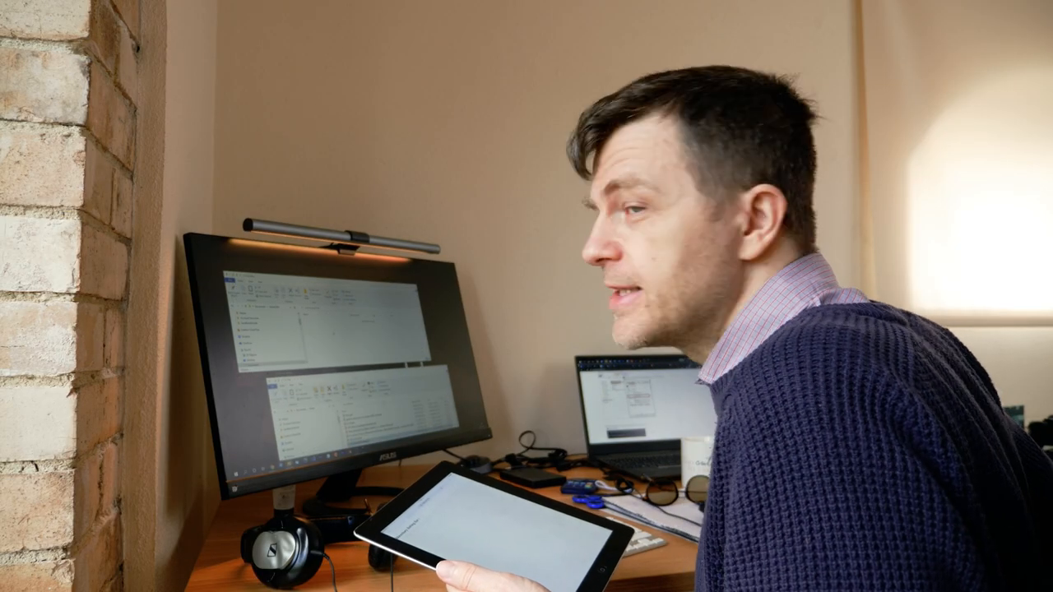
Paste 'ISLR Seventh Printing.pdf' into the empty shared_files folder via the context menu.
{"action": "right_click", "coordinate": [322, 287]}
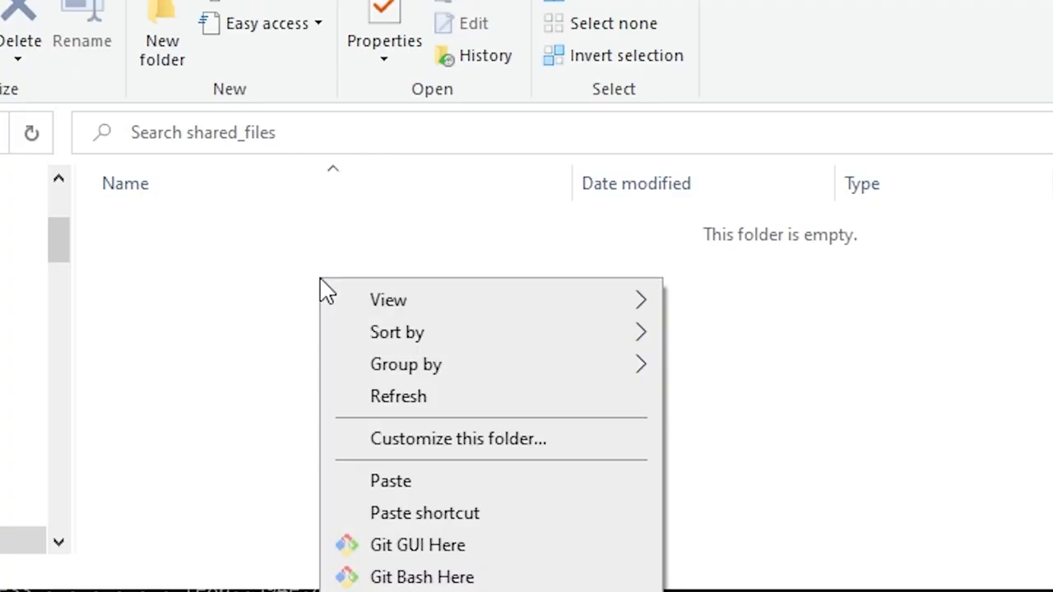
{"action": "left_click", "coordinate": [389, 480]}
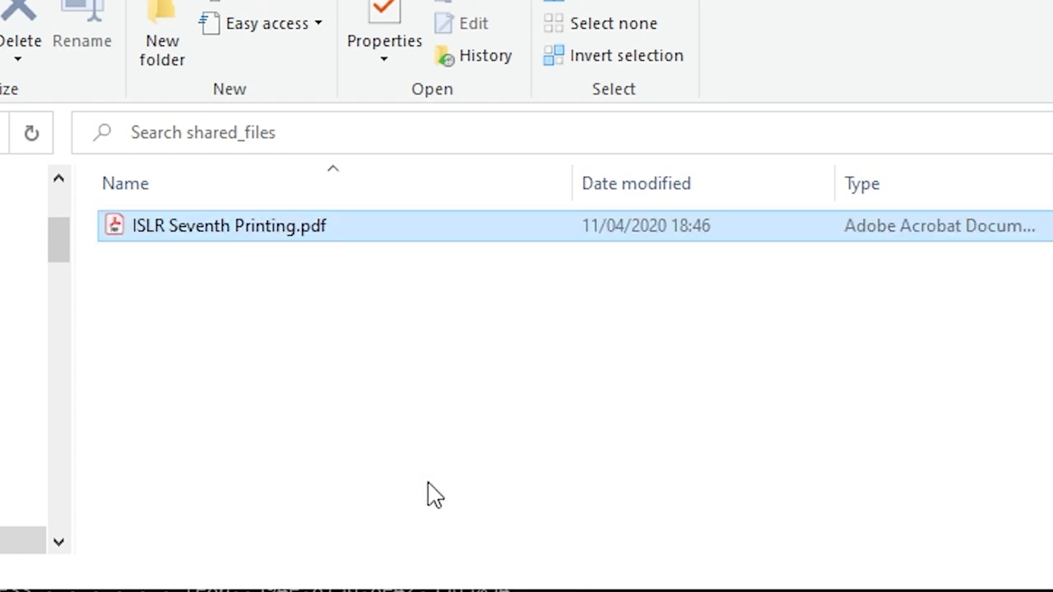